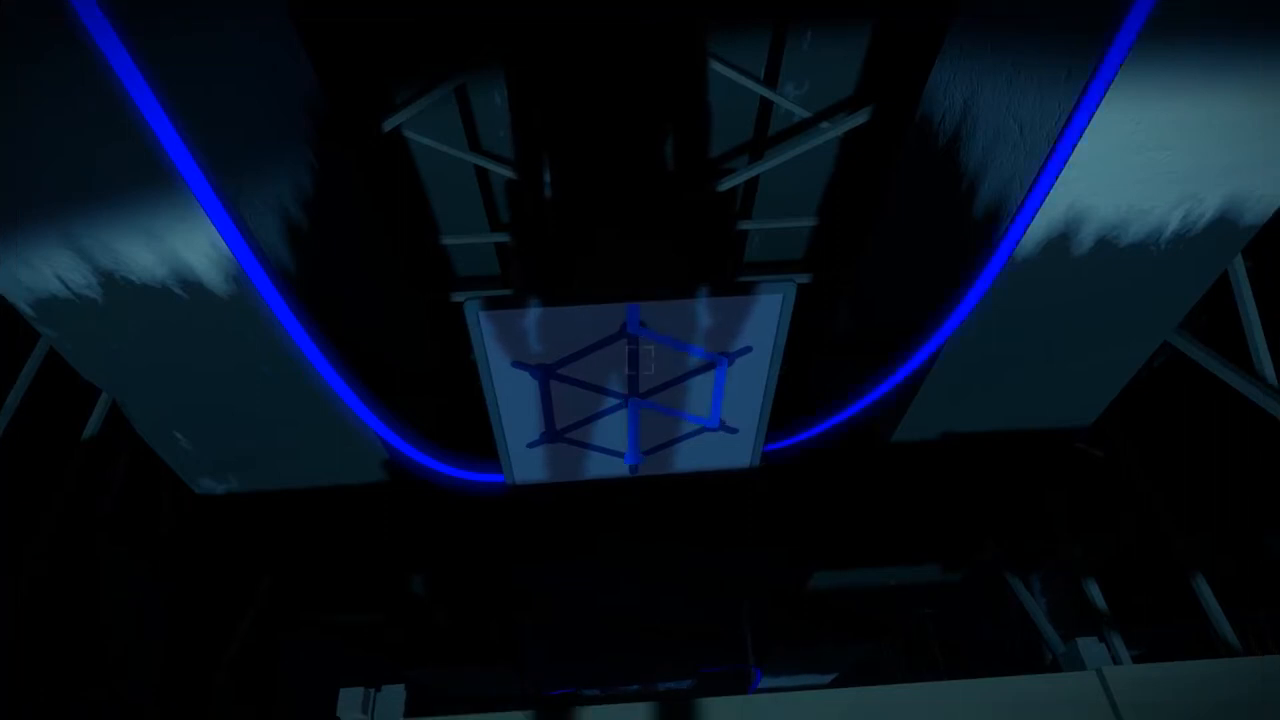
mouse_move(640, 360)
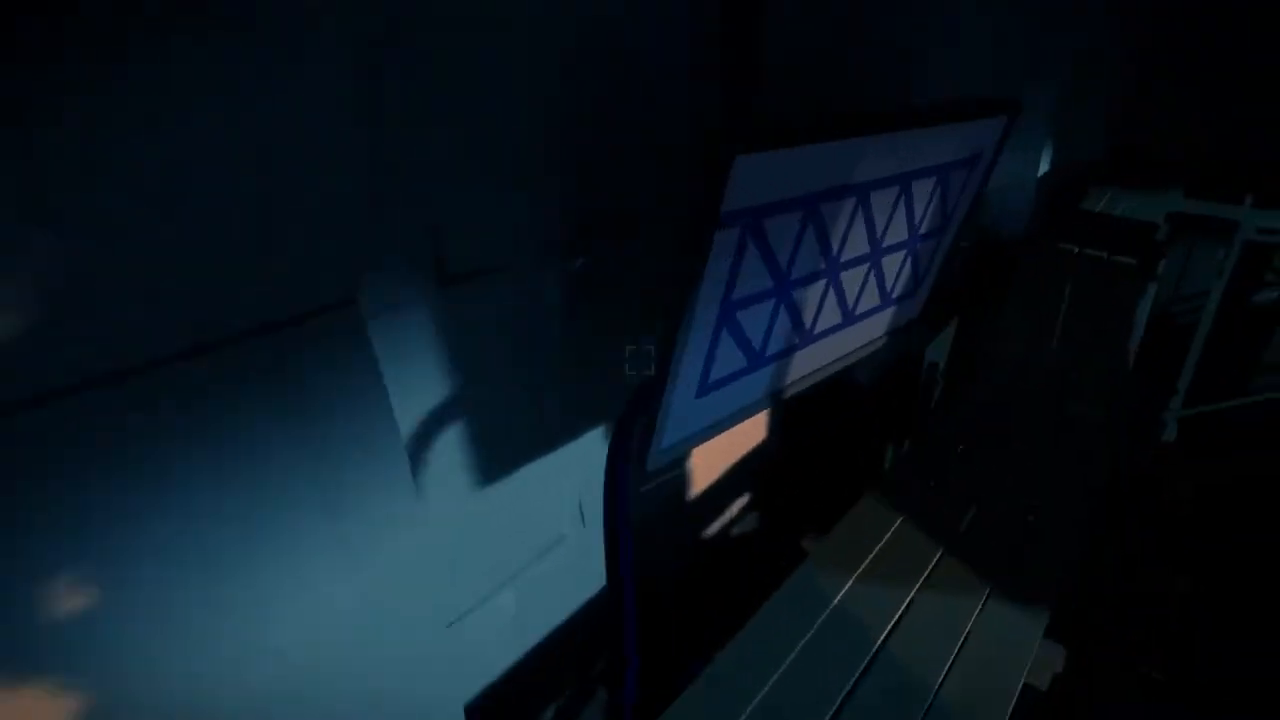
mouse_move(640, 360)
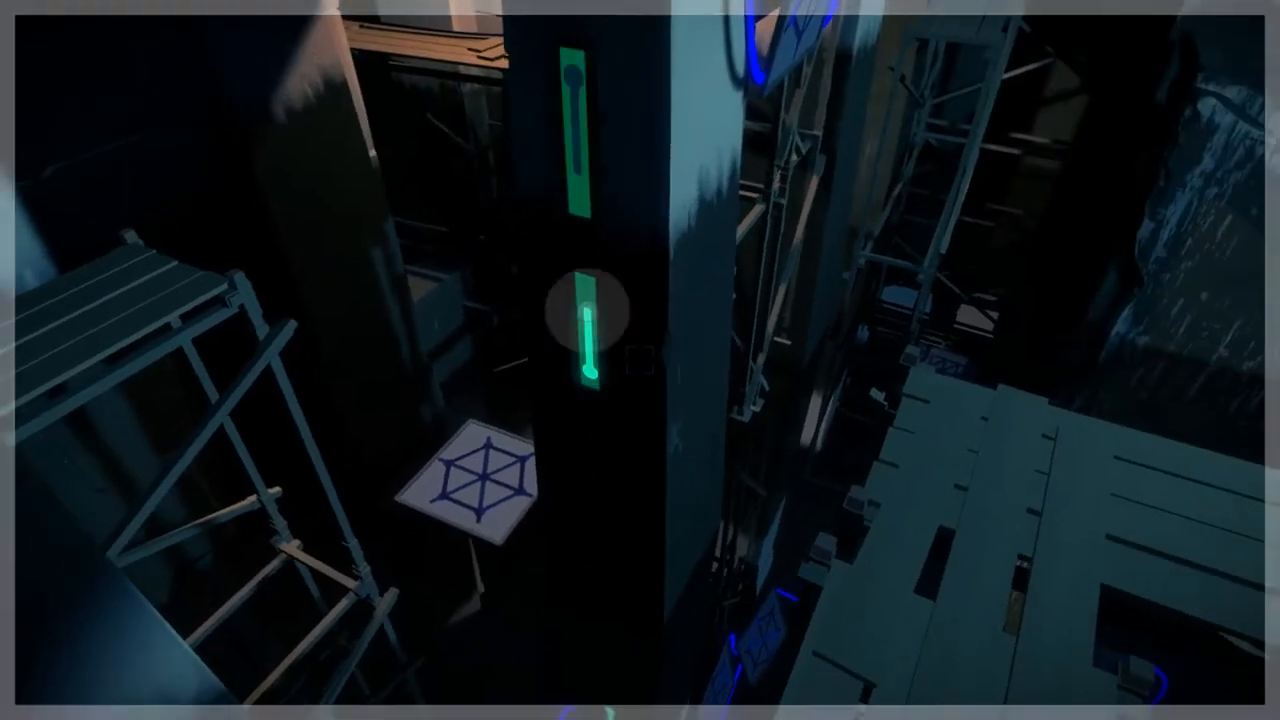
mouse_move(640, 360)
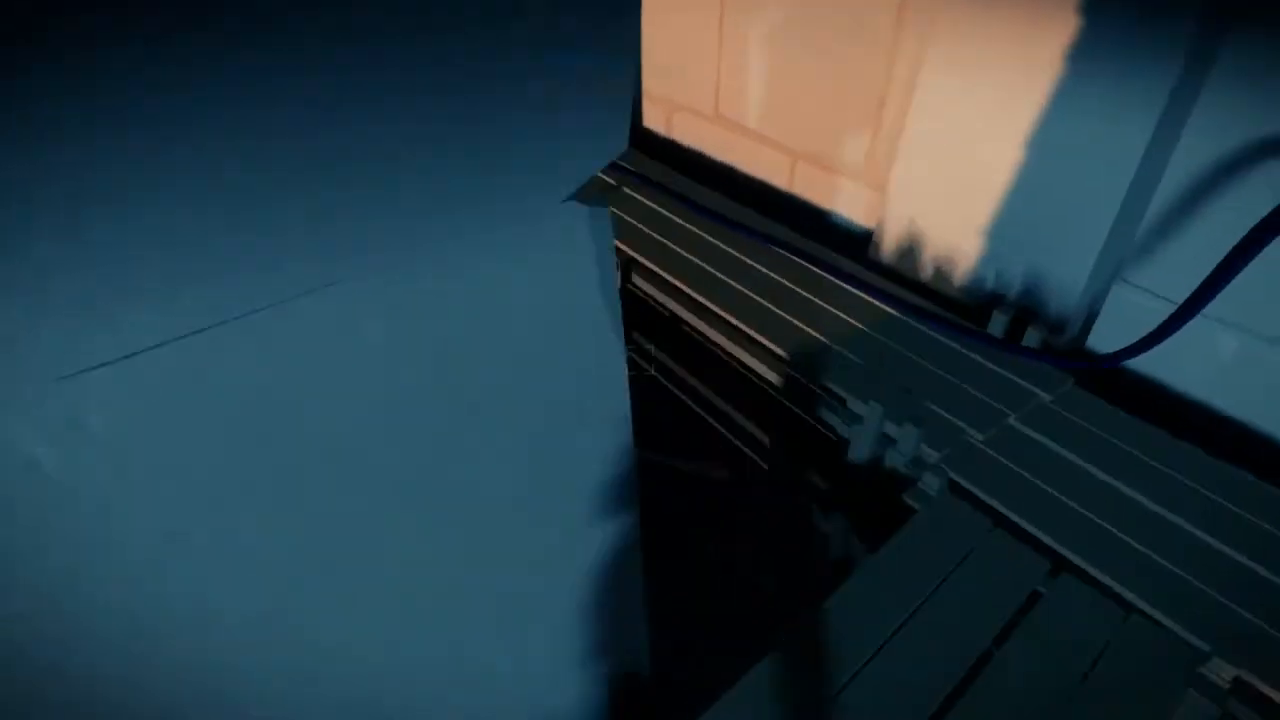
mouse_move(640, 360)
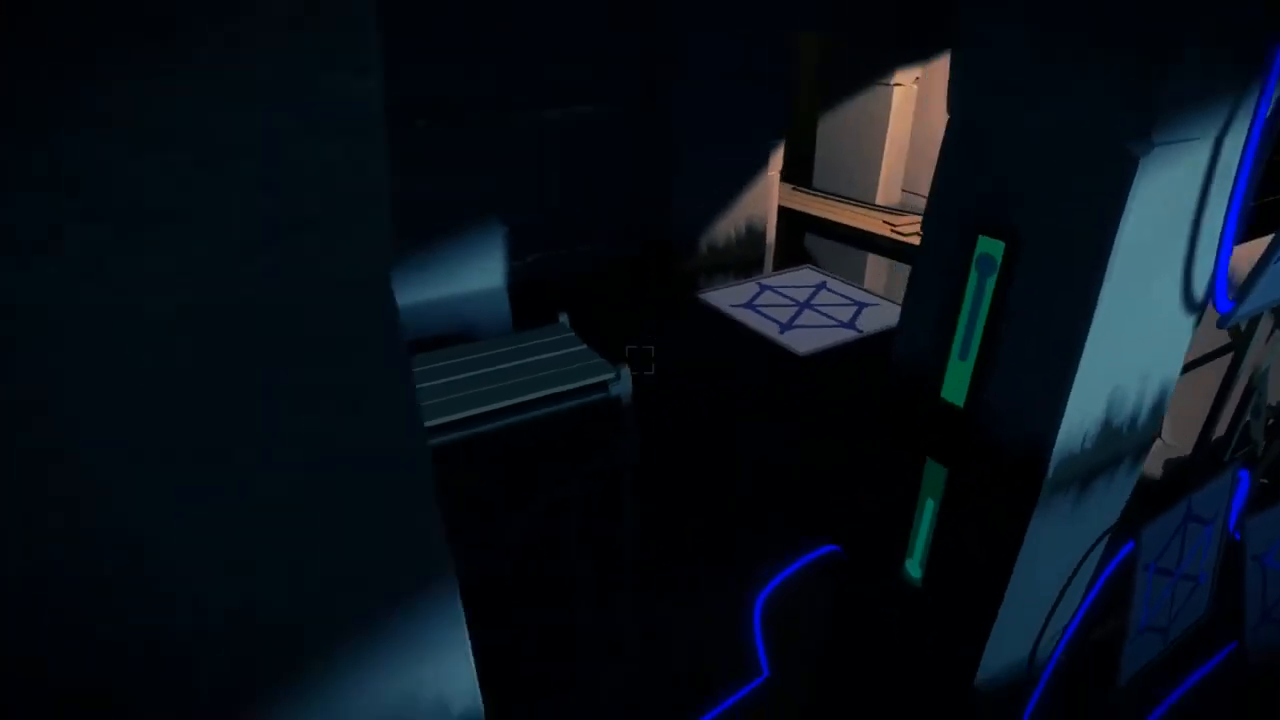
mouse_move(640, 360)
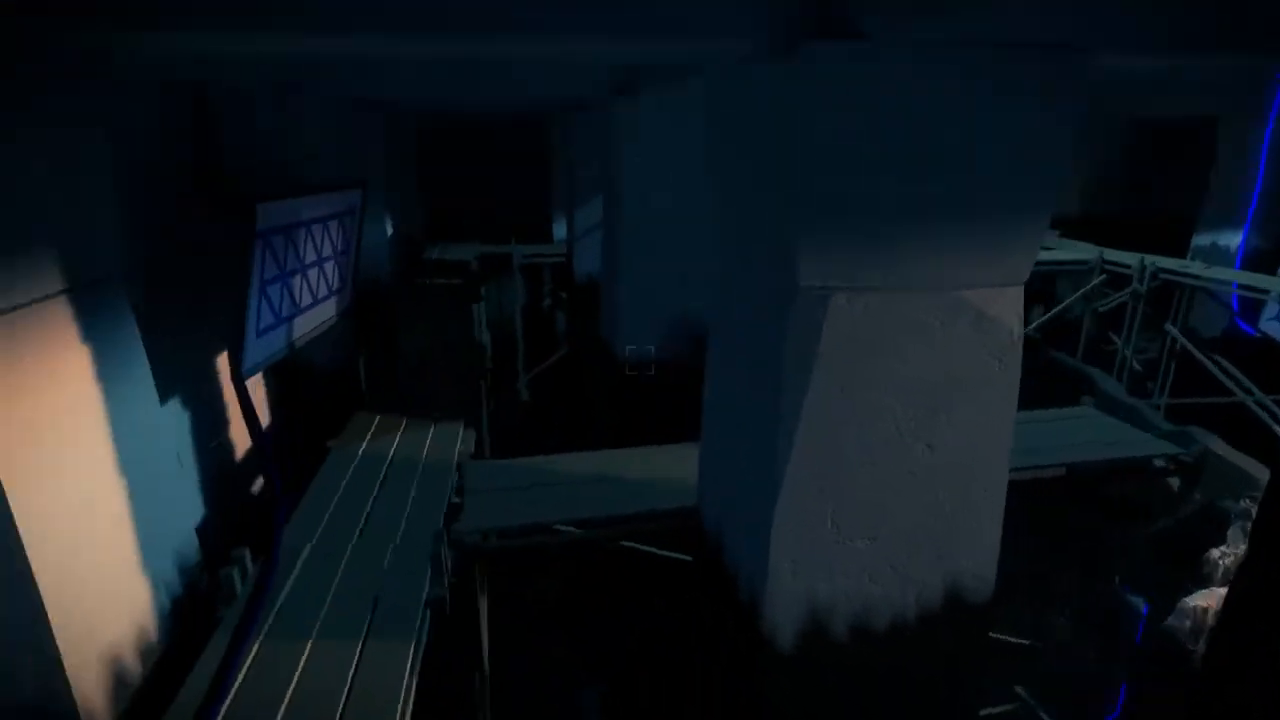
mouse_move(640, 360)
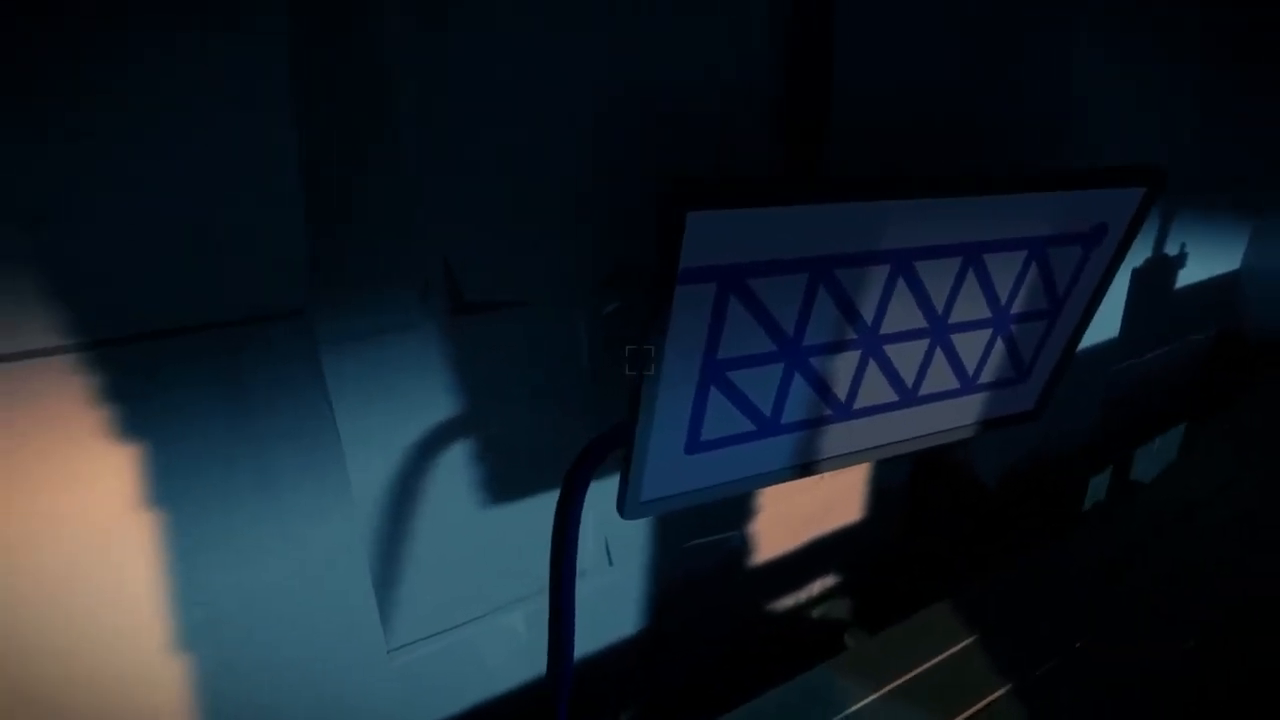
mouse_move(640, 363)
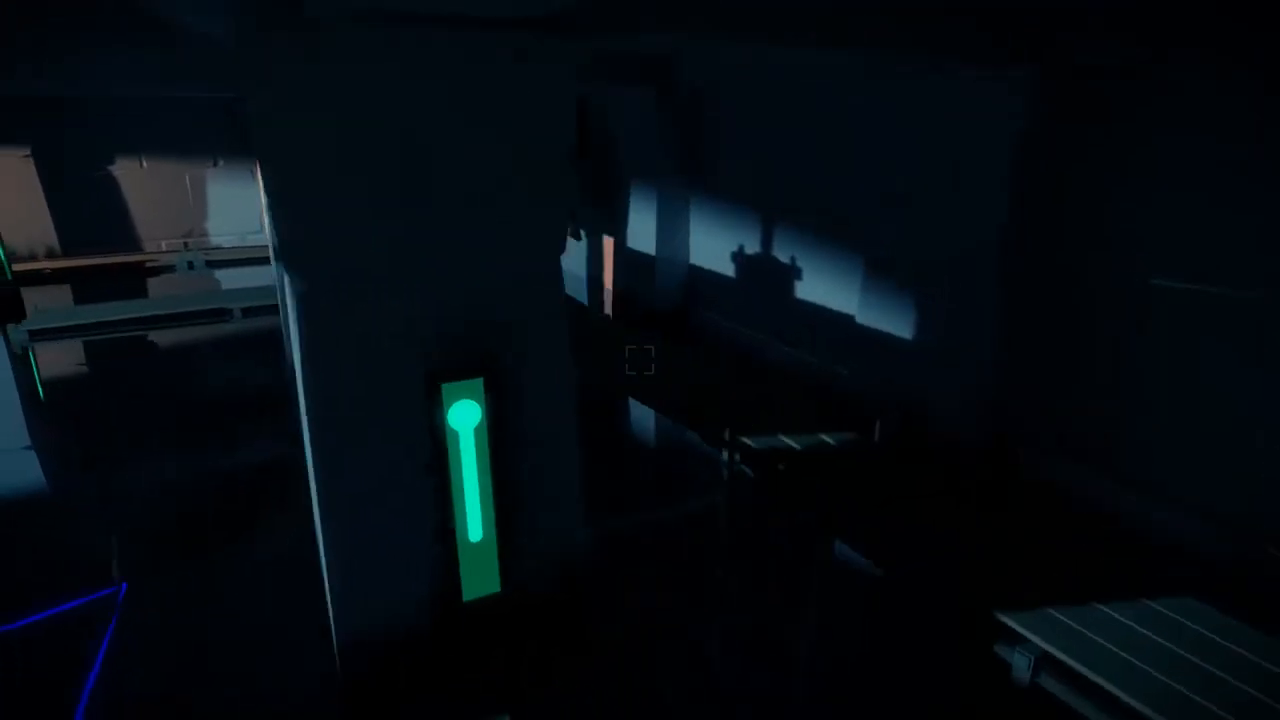
mouse_move(640, 360)
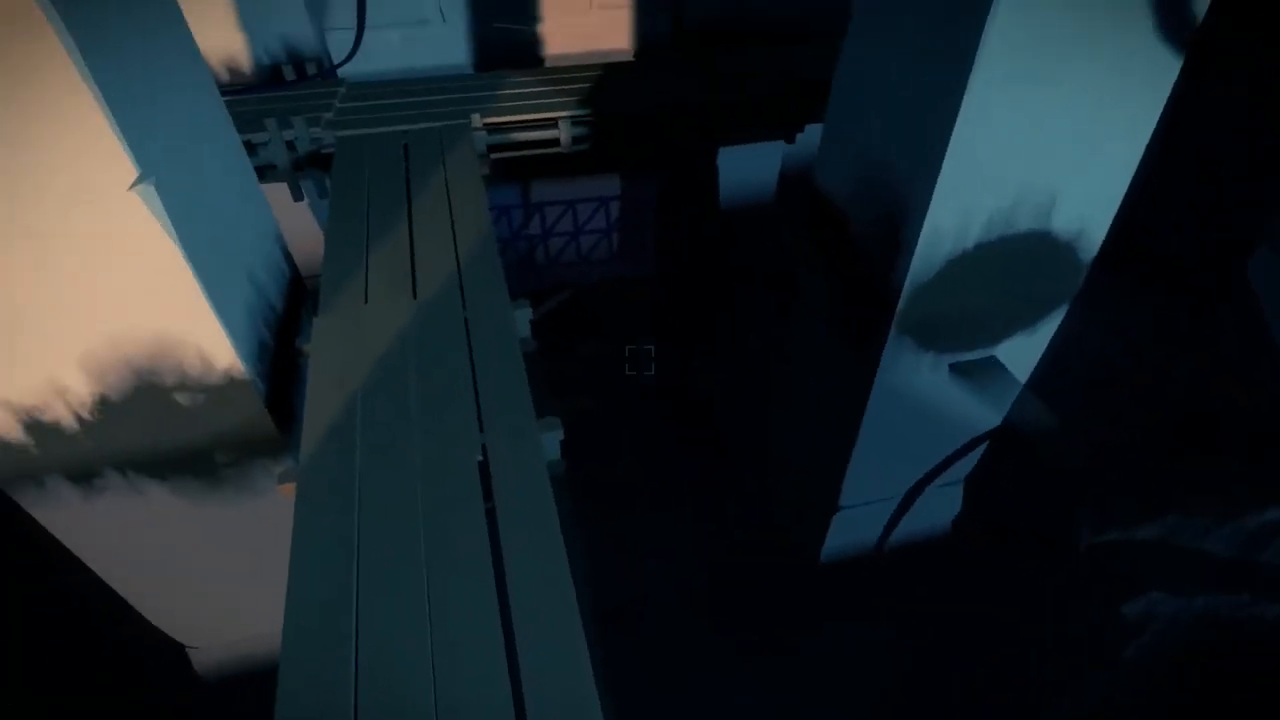
mouse_move(640, 360)
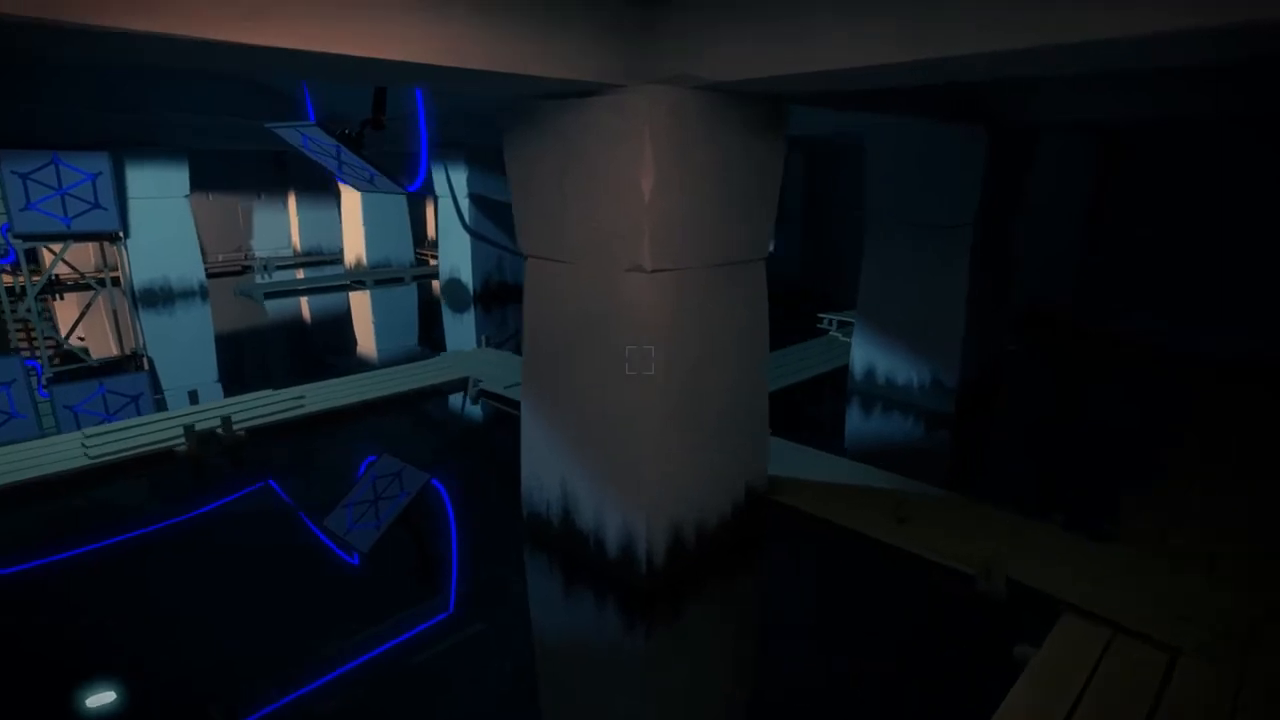
mouse_move(640, 360)
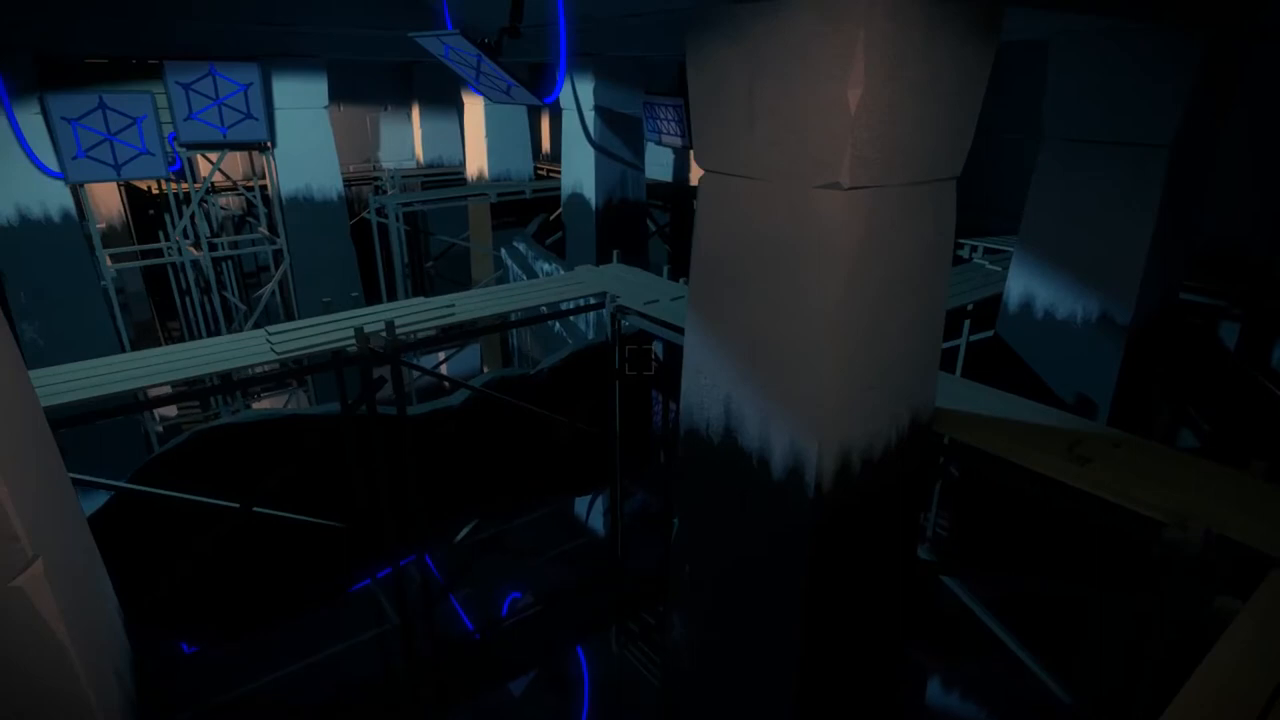
mouse_move(640, 360)
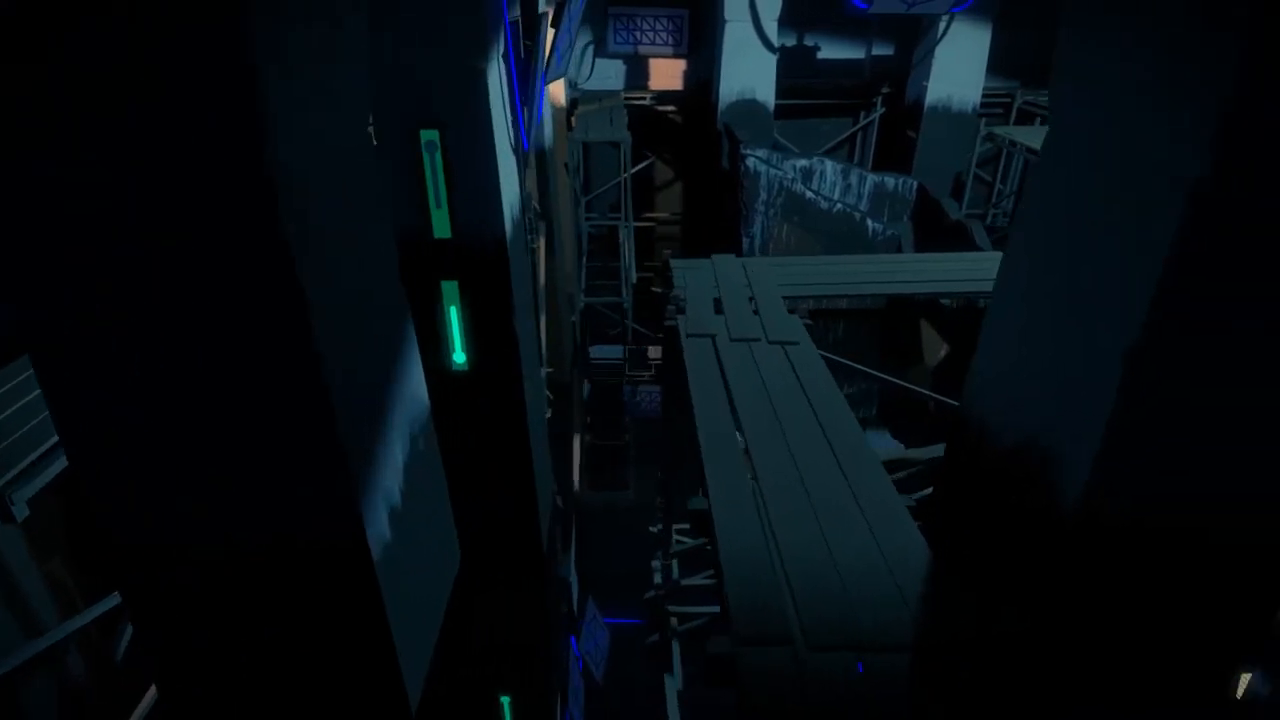
mouse_move(640, 360)
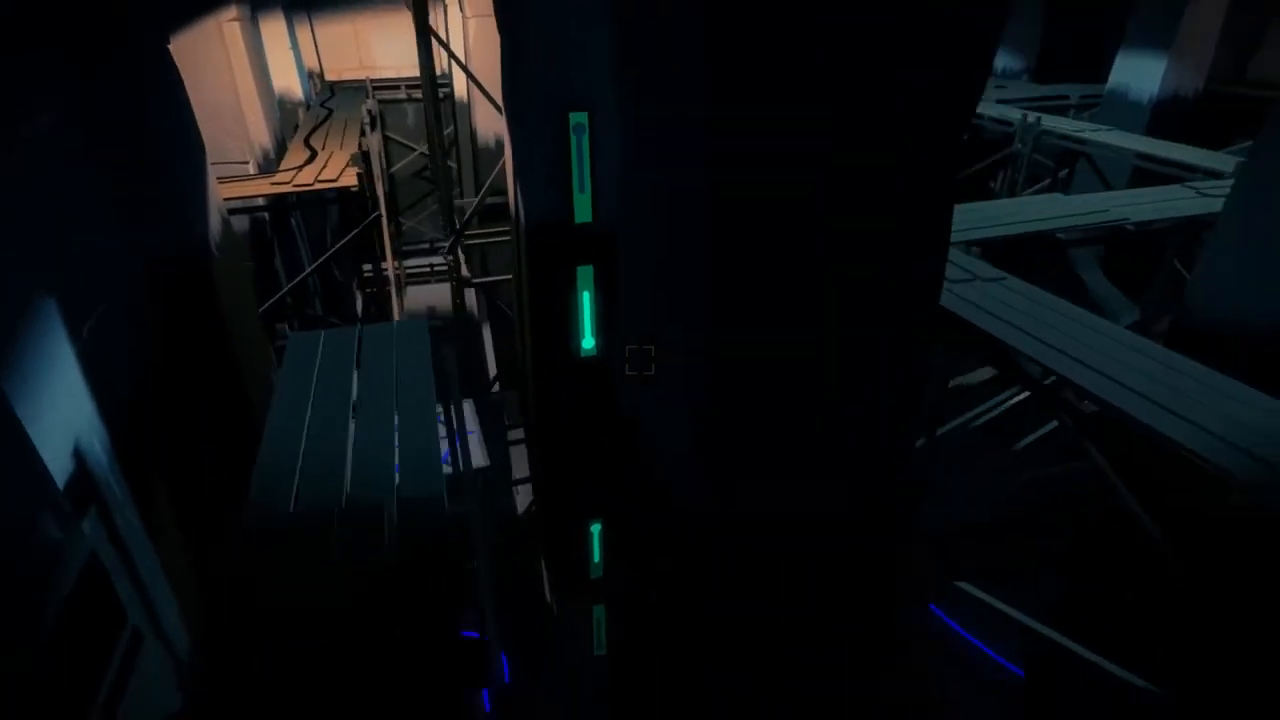
mouse_move(640, 360)
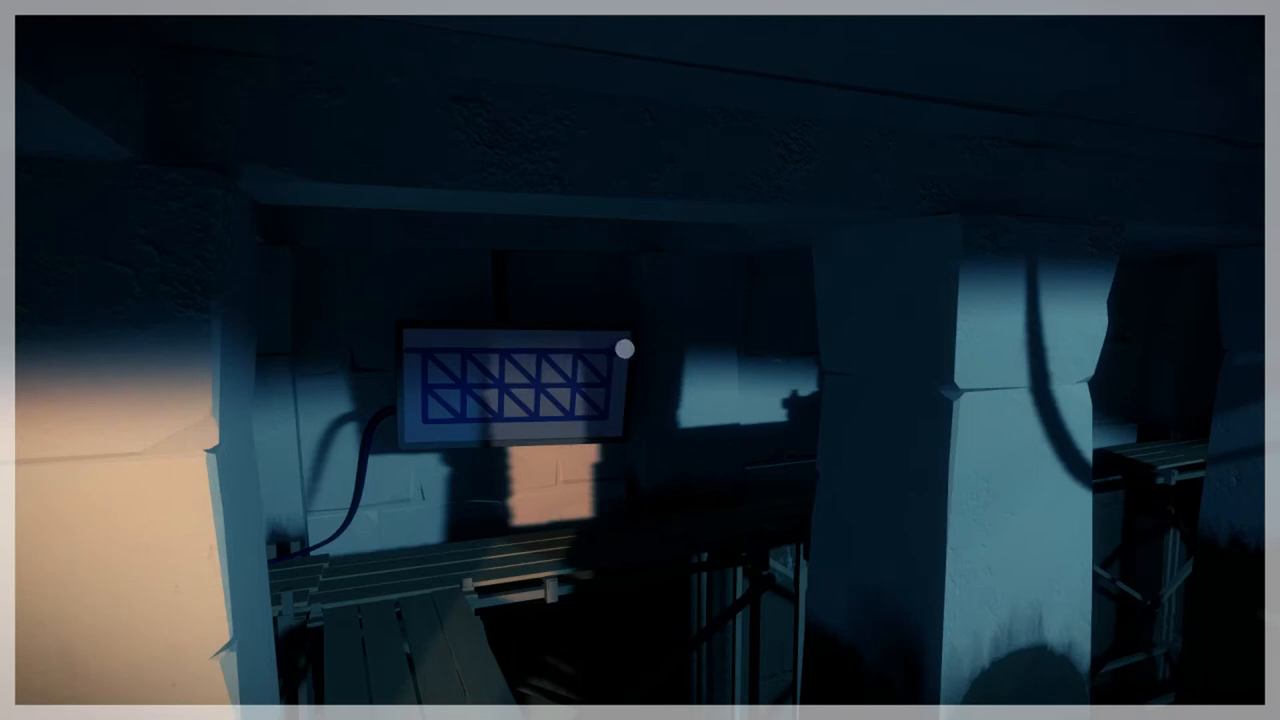
mouse_move(597, 383)
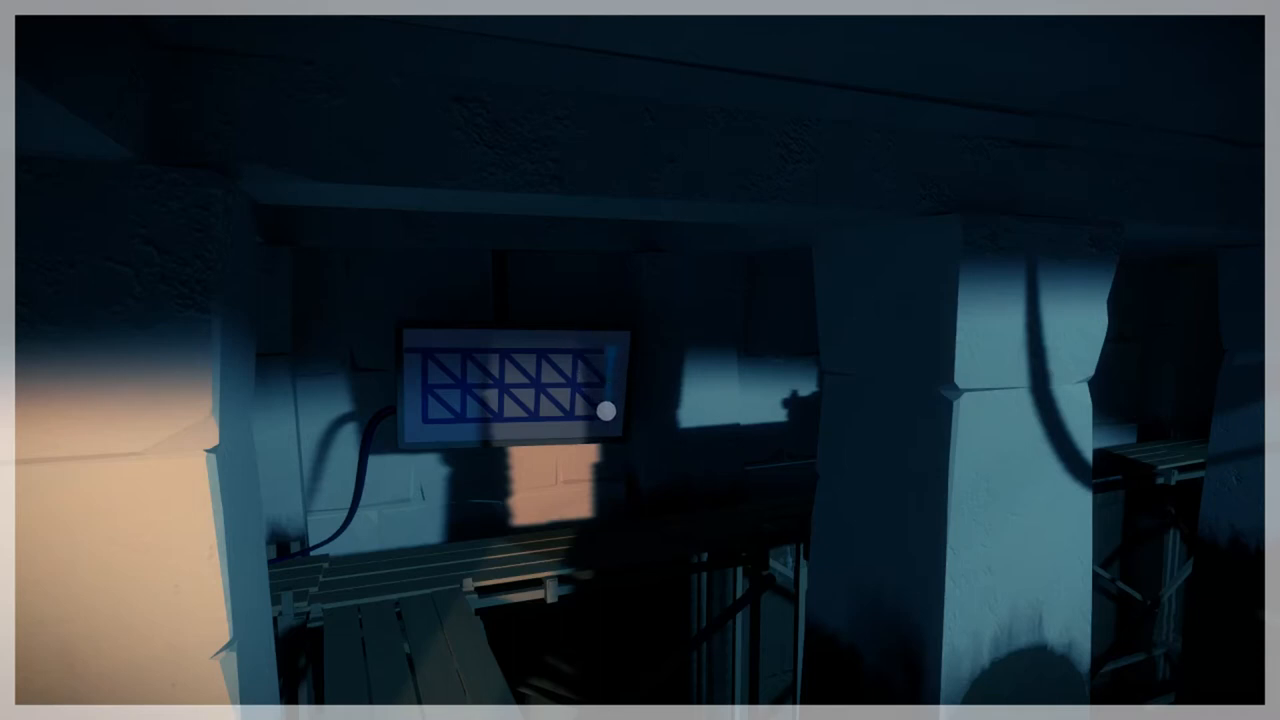
Trace a zigzag line across the blue triangle-grid panel beneath the scaffolding walkway
drag(608, 413, 543, 356)
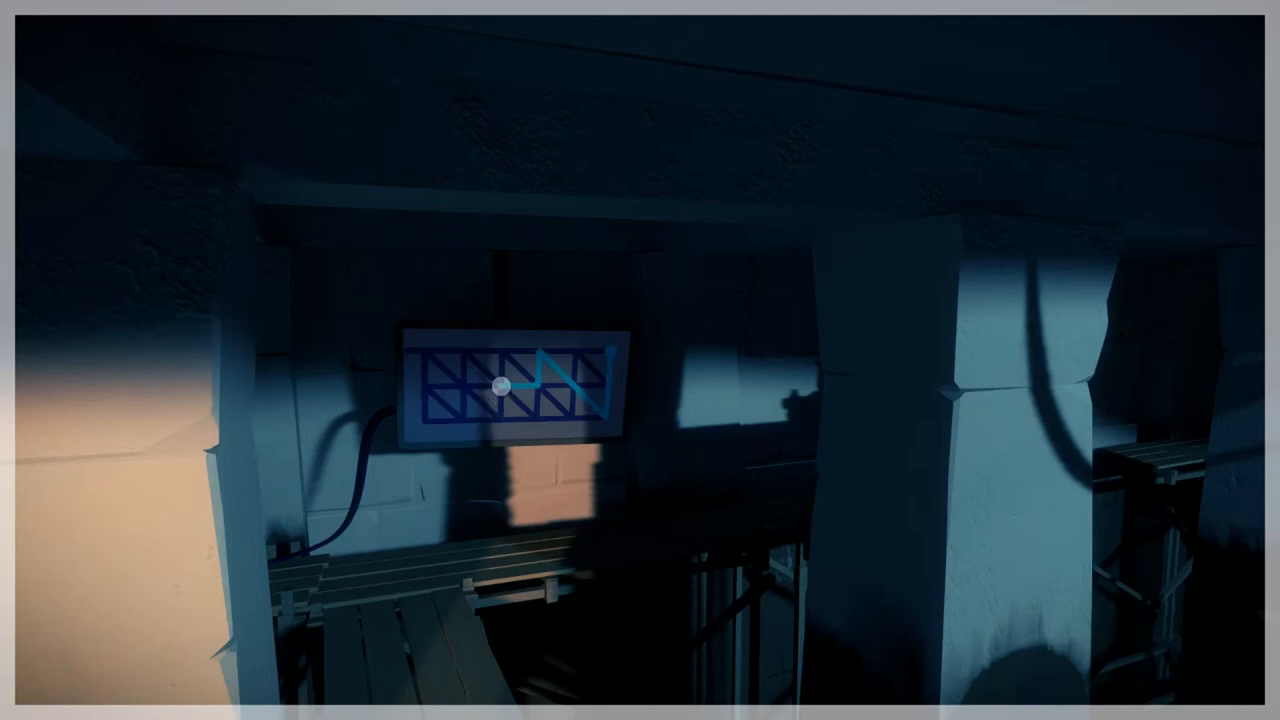
drag(497, 386, 460, 349)
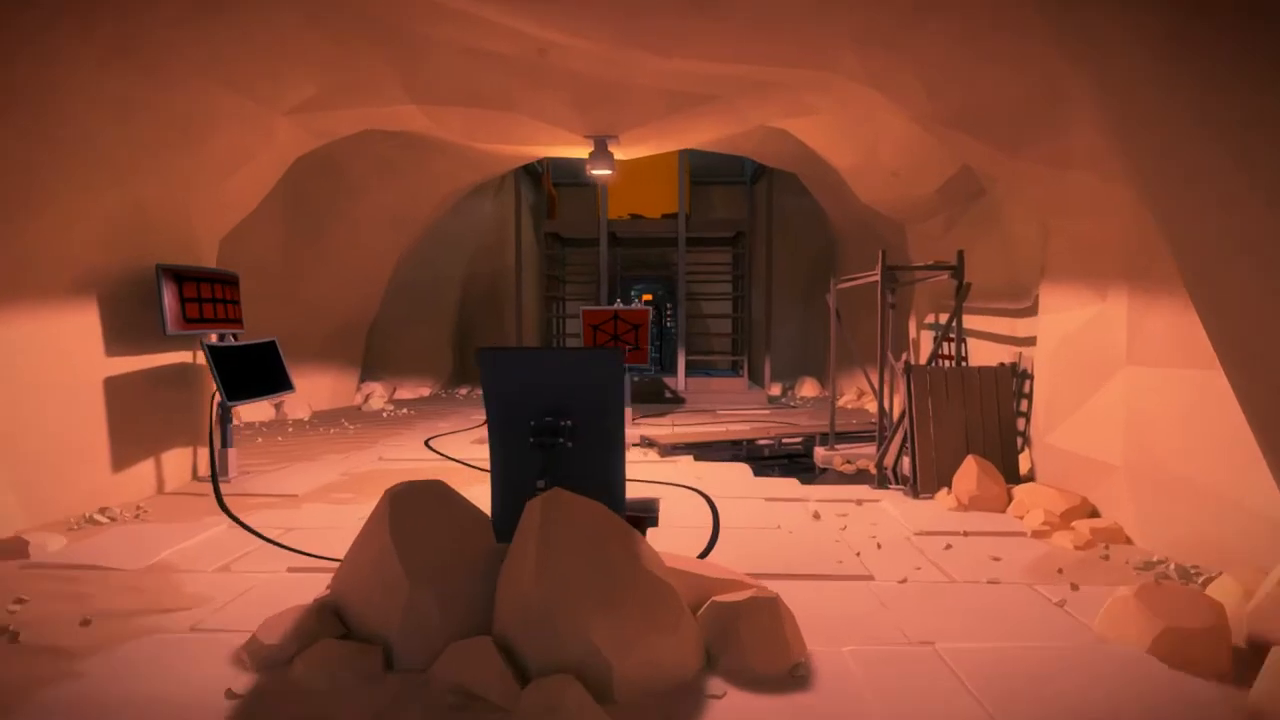
mouse_move(640, 360)
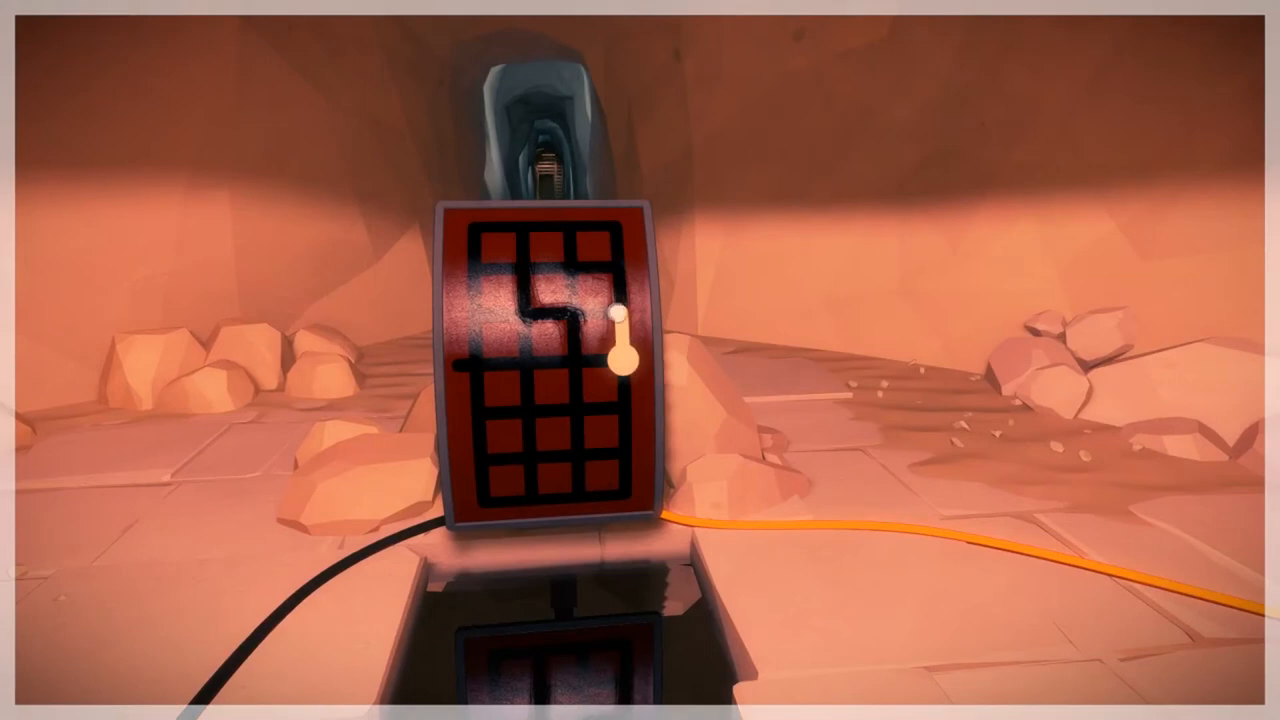
Trace a line through the red grid panel hanging on the cable in the orange tunnel
drag(618, 345, 527, 237)
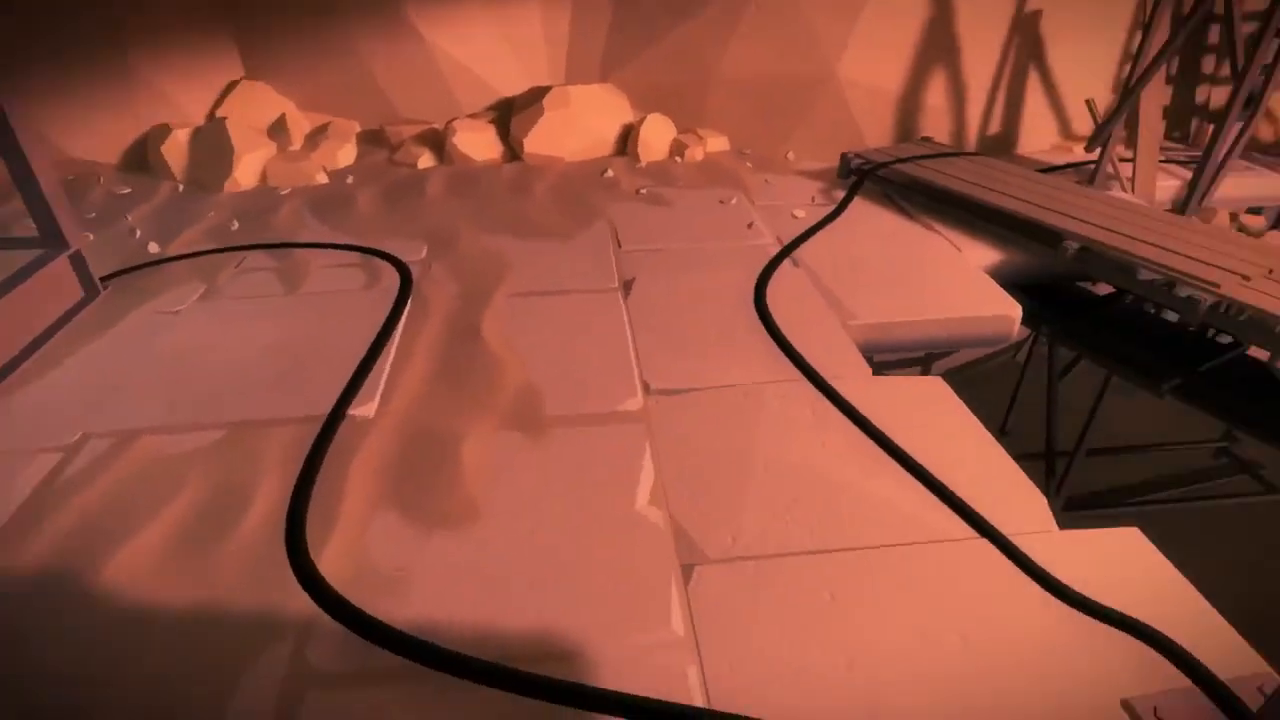
mouse_move(640, 360)
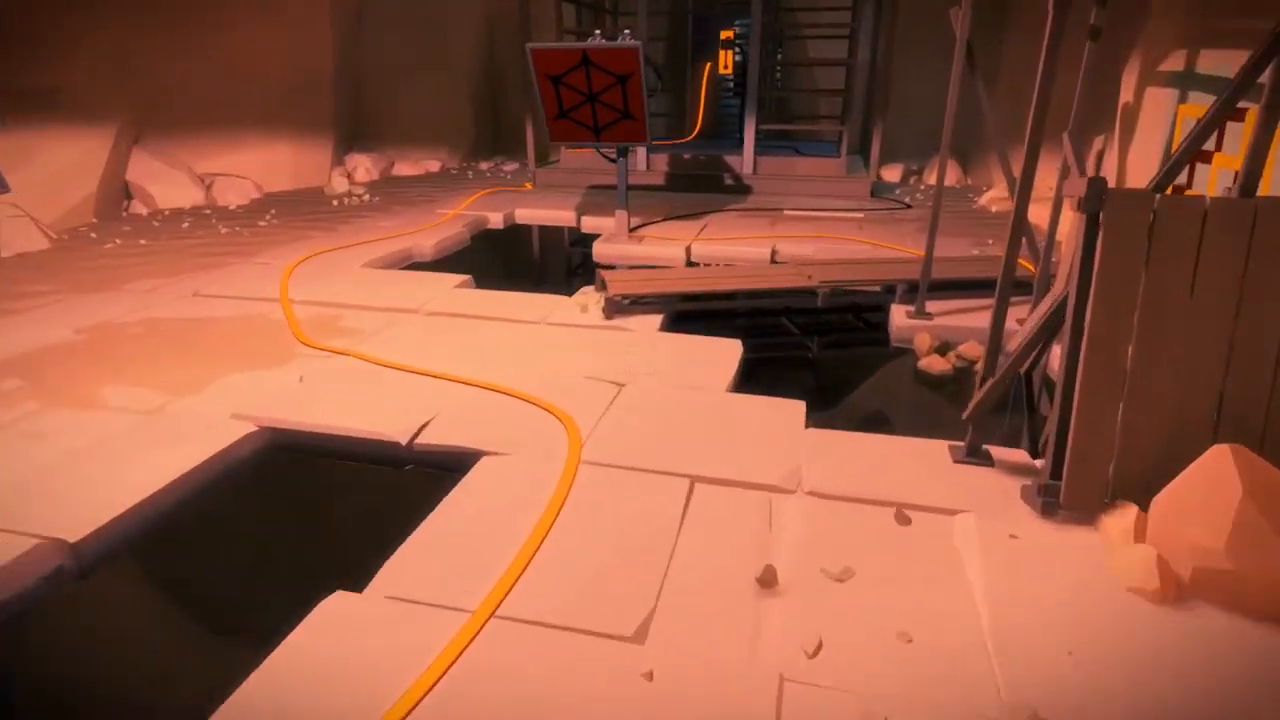
mouse_move(640, 360)
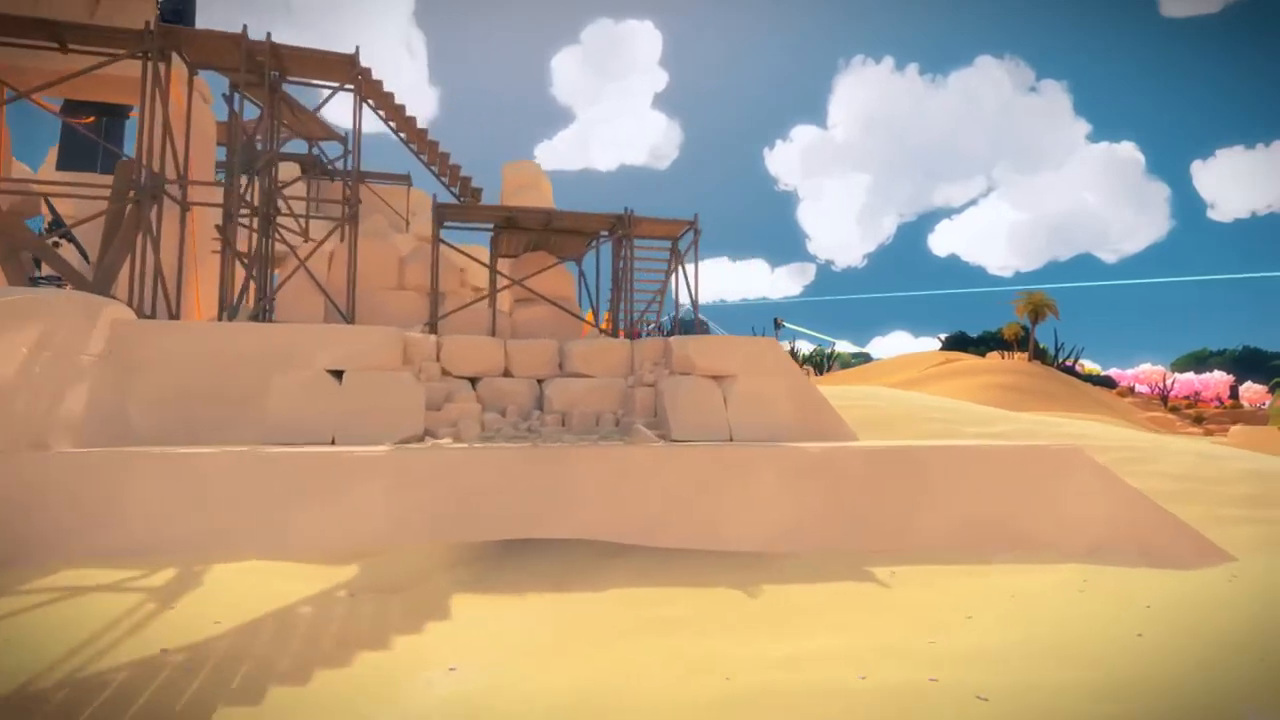
mouse_move(640, 360)
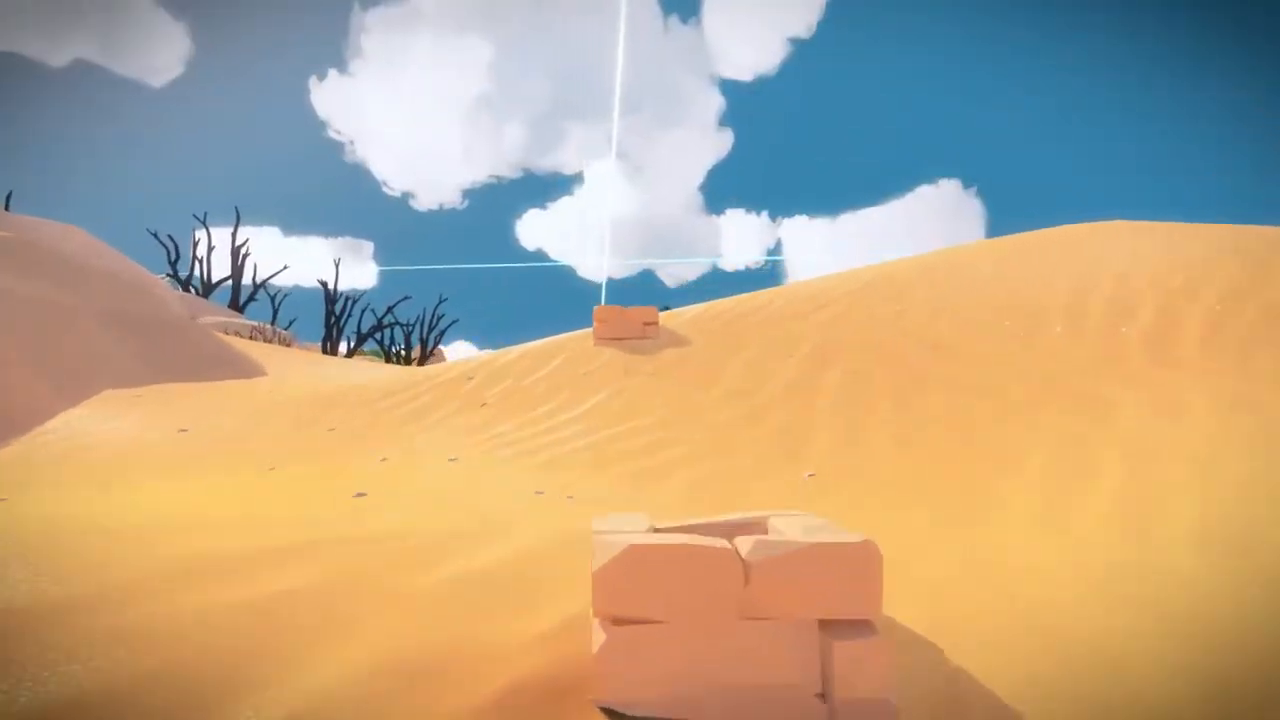
mouse_move(640, 360)
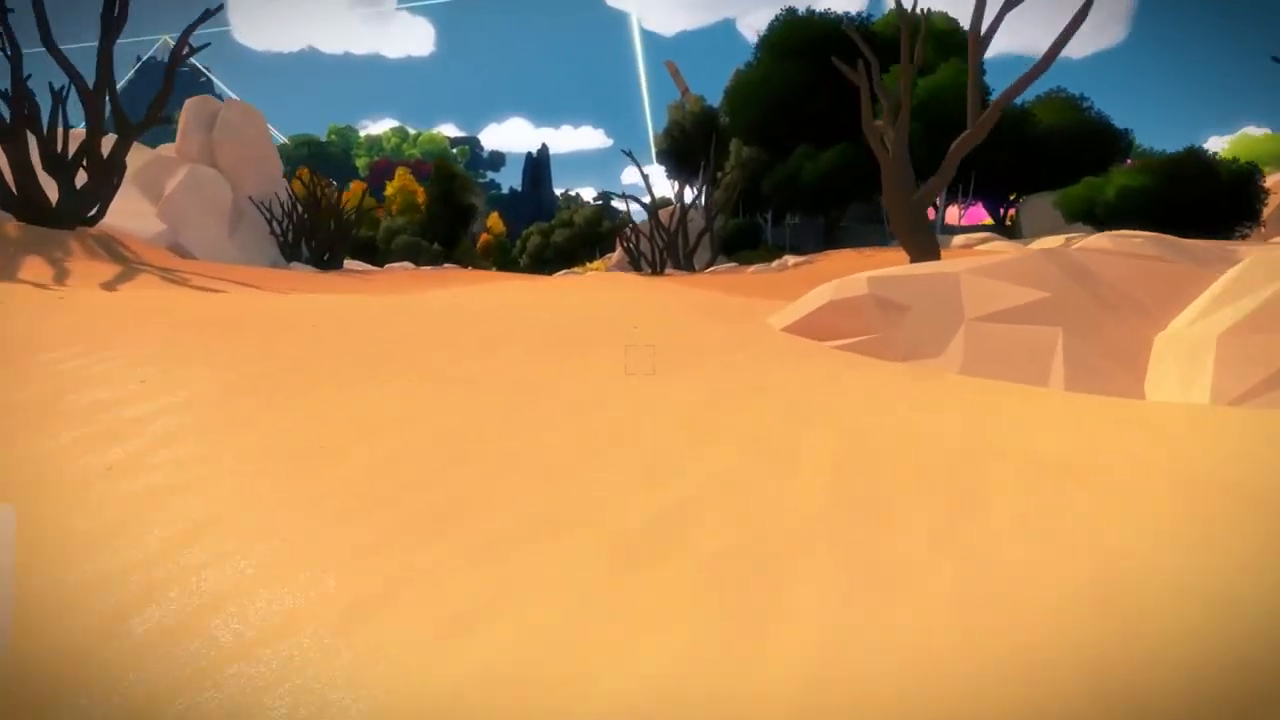
mouse_move(640, 360)
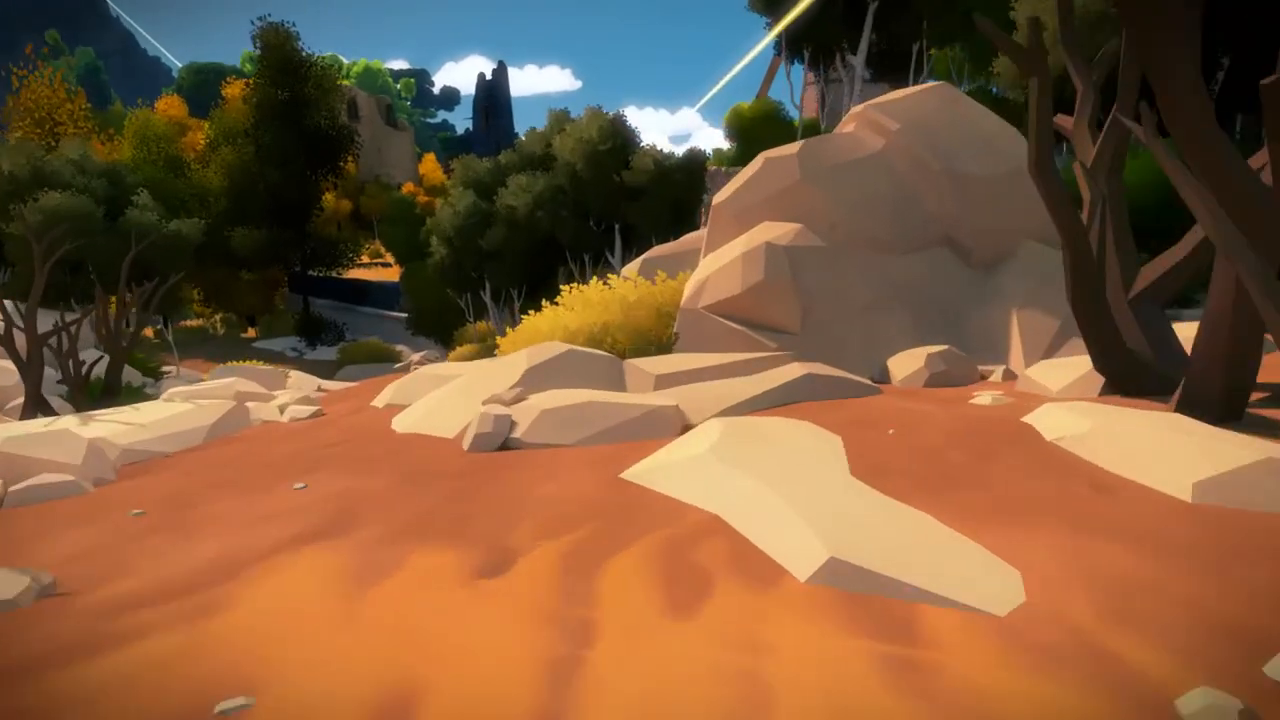
mouse_move(640, 360)
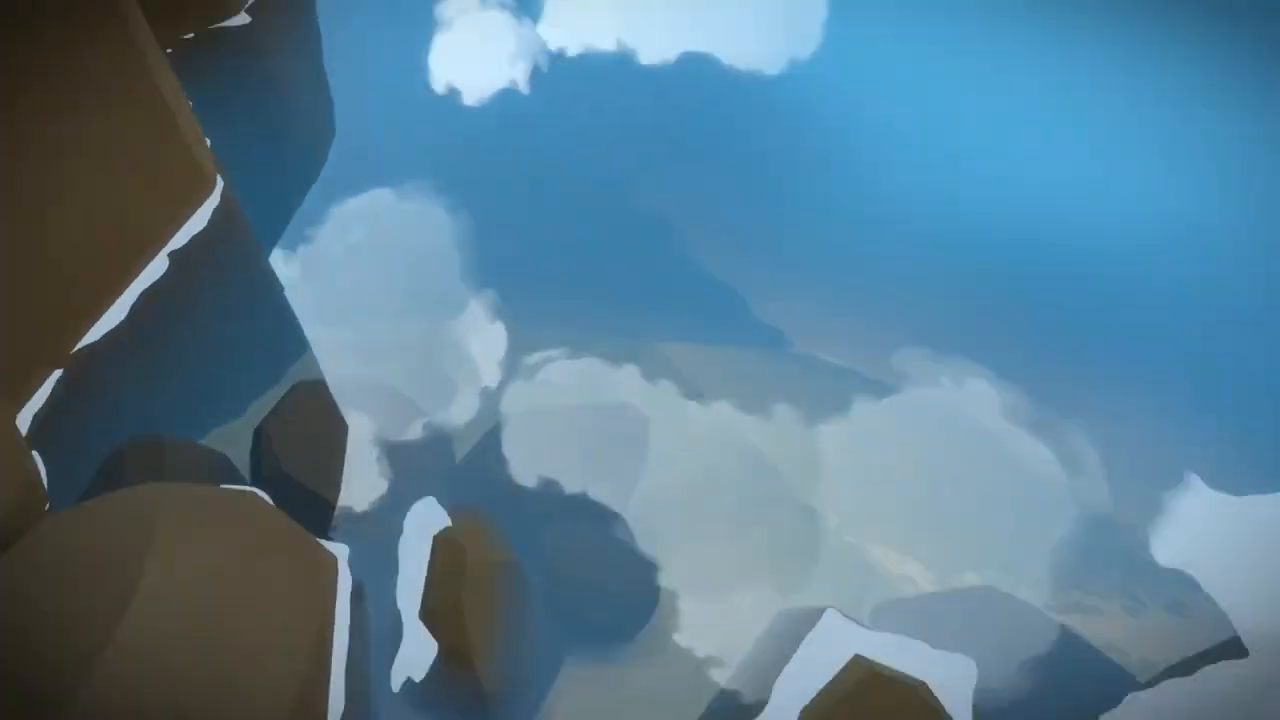
mouse_move(640, 360)
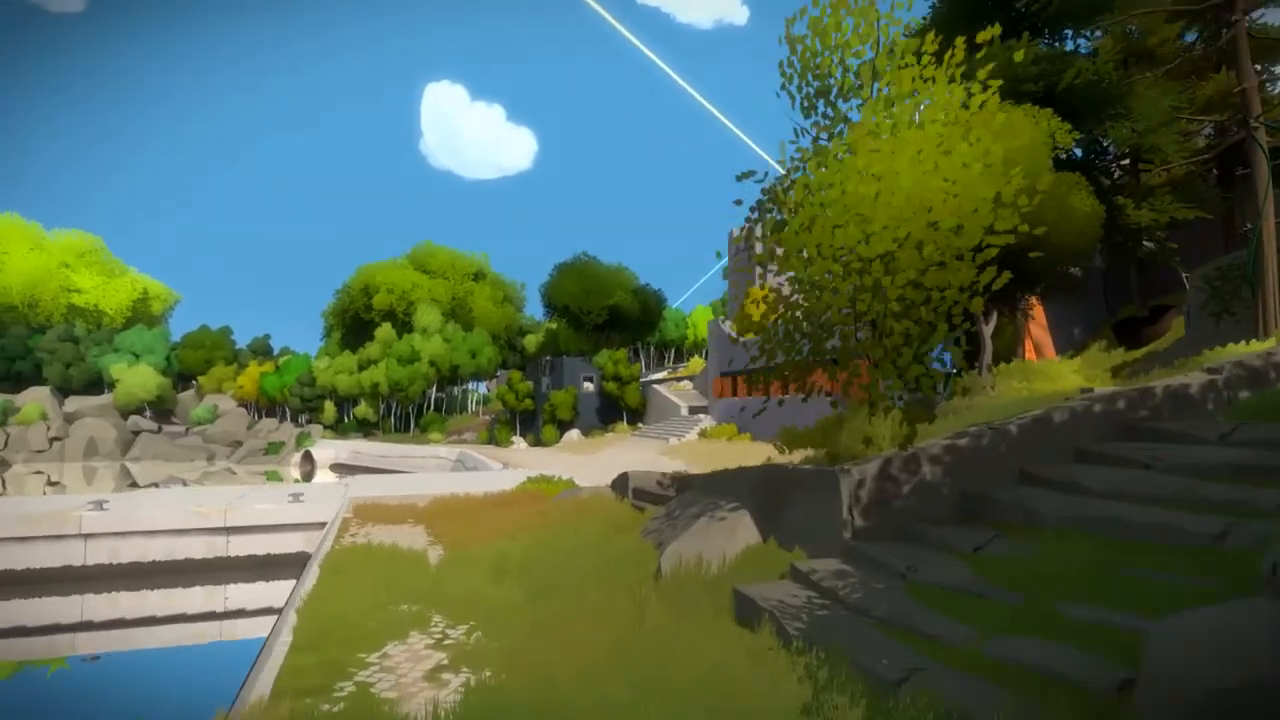
mouse_move(640, 360)
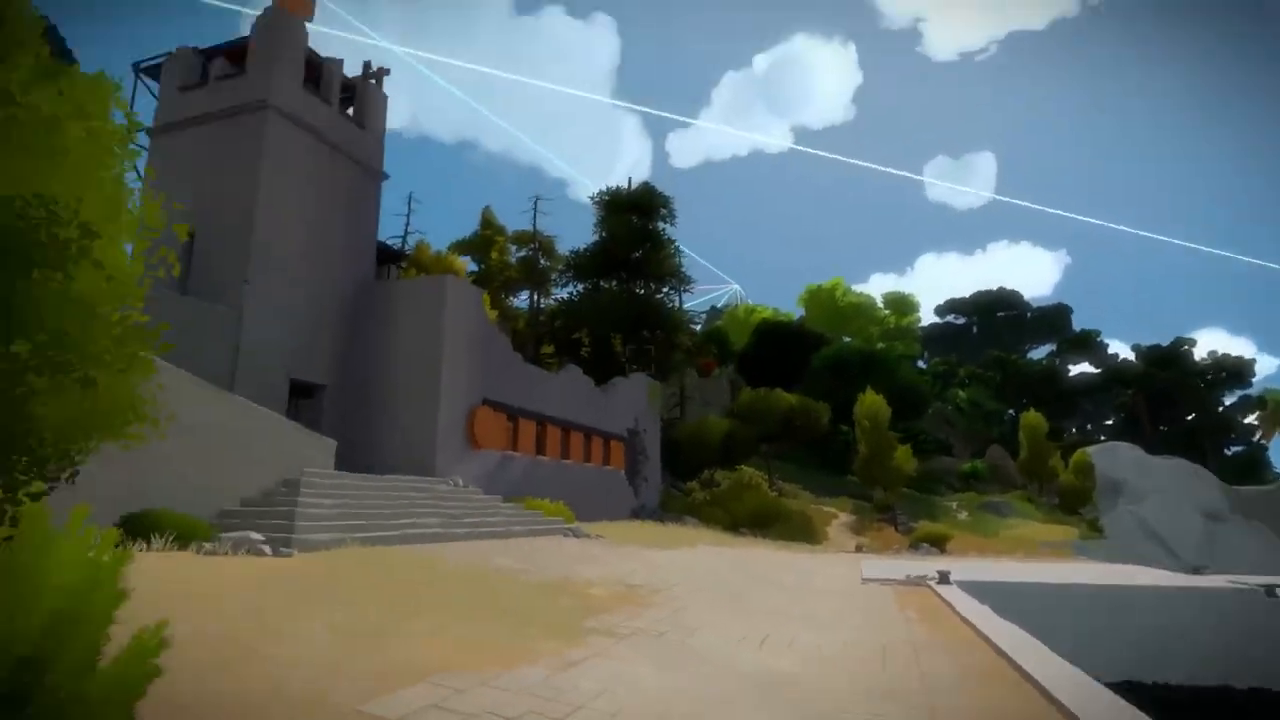
scroll(right, 3)
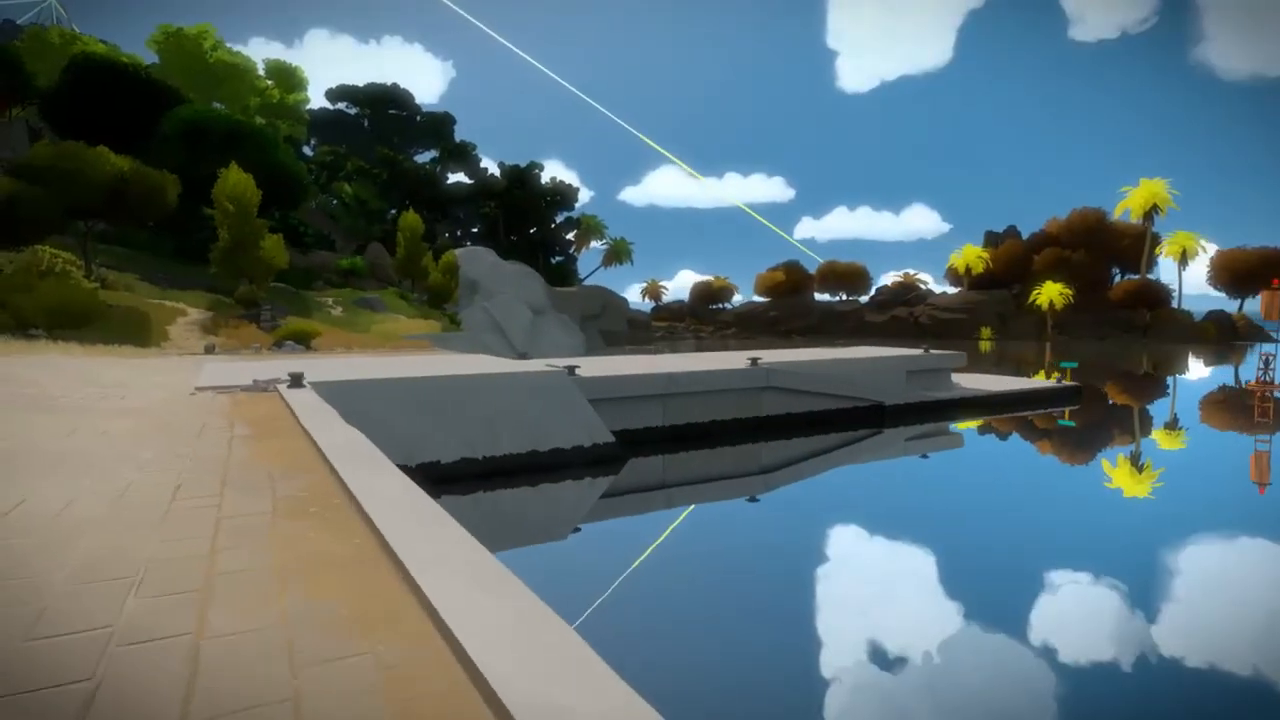